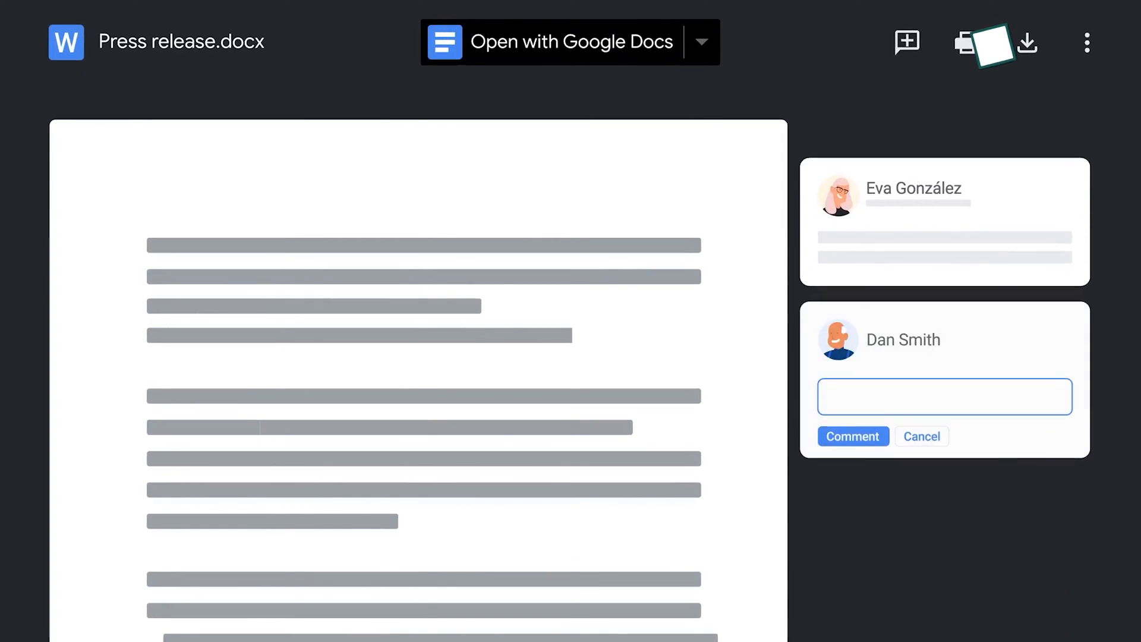
# - Comment 'Great work!' and scroll the Docs template gallery through Resumes and Letters
pyautogui.write('Great work!')
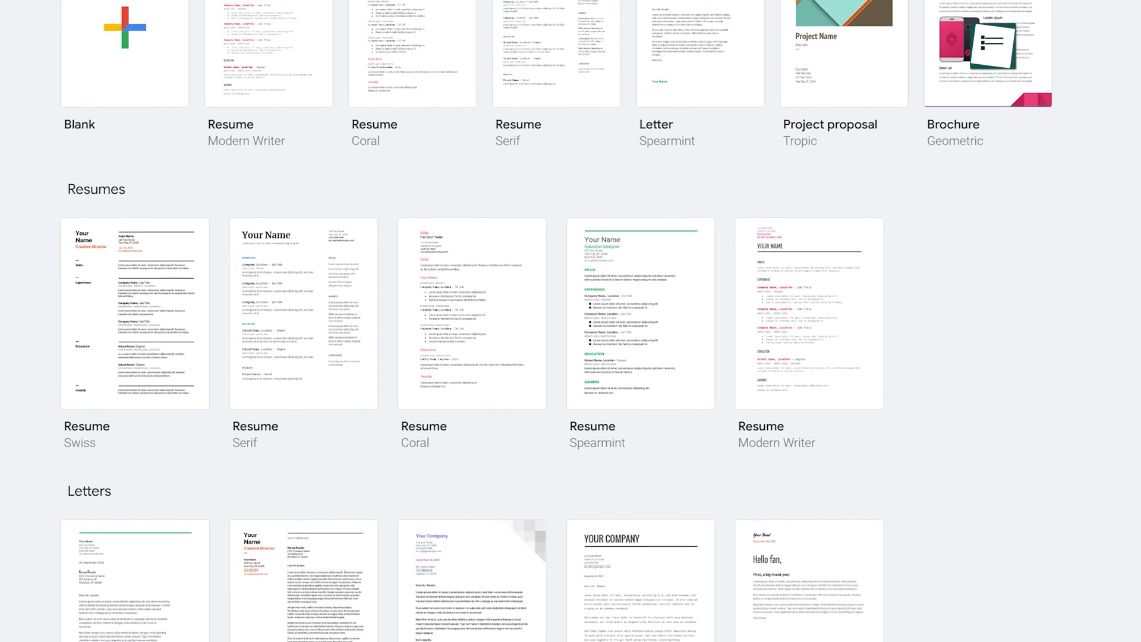
pyautogui.scroll(-3)
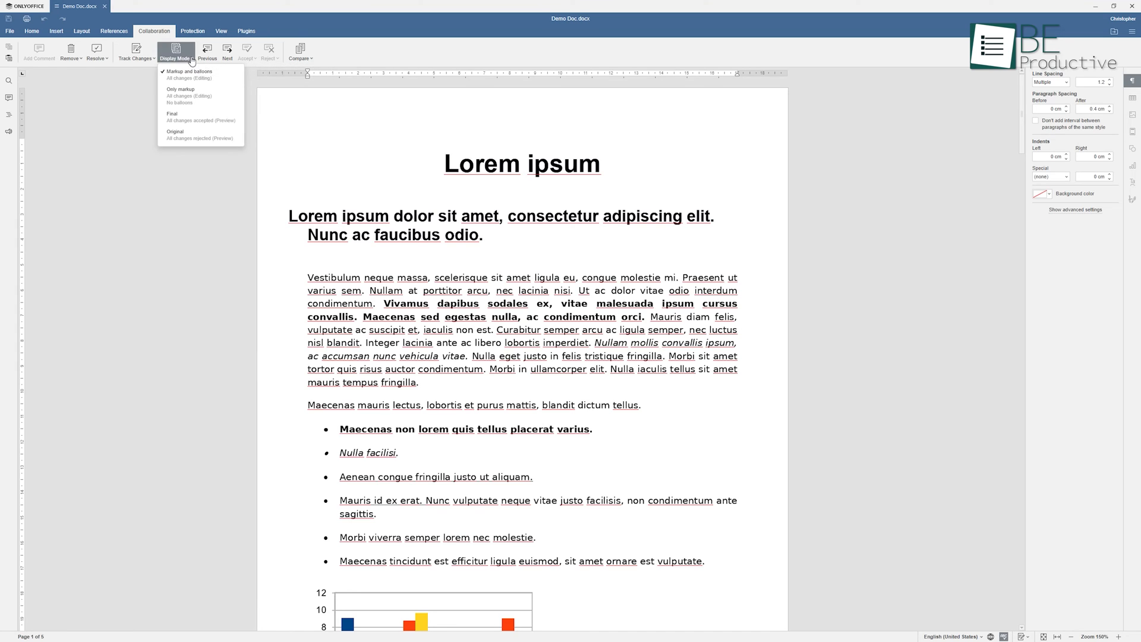
pyautogui.moveTo(298, 53)
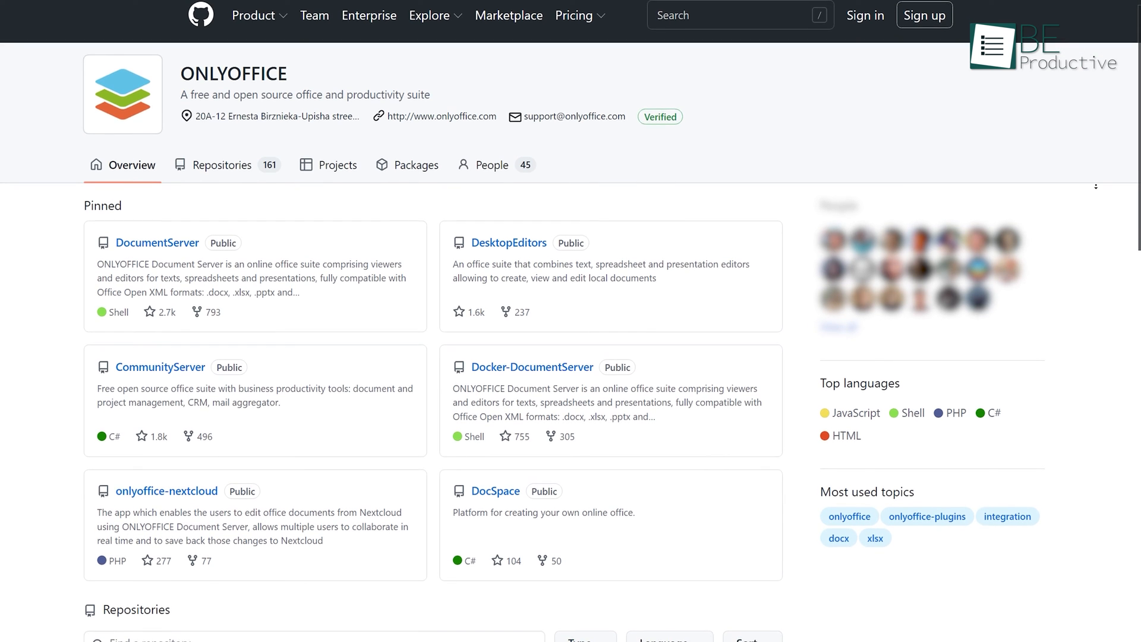
# - Scroll the ONLYOFFICE page down toward the Demo PPT chart slide
pyautogui.scroll(-3)
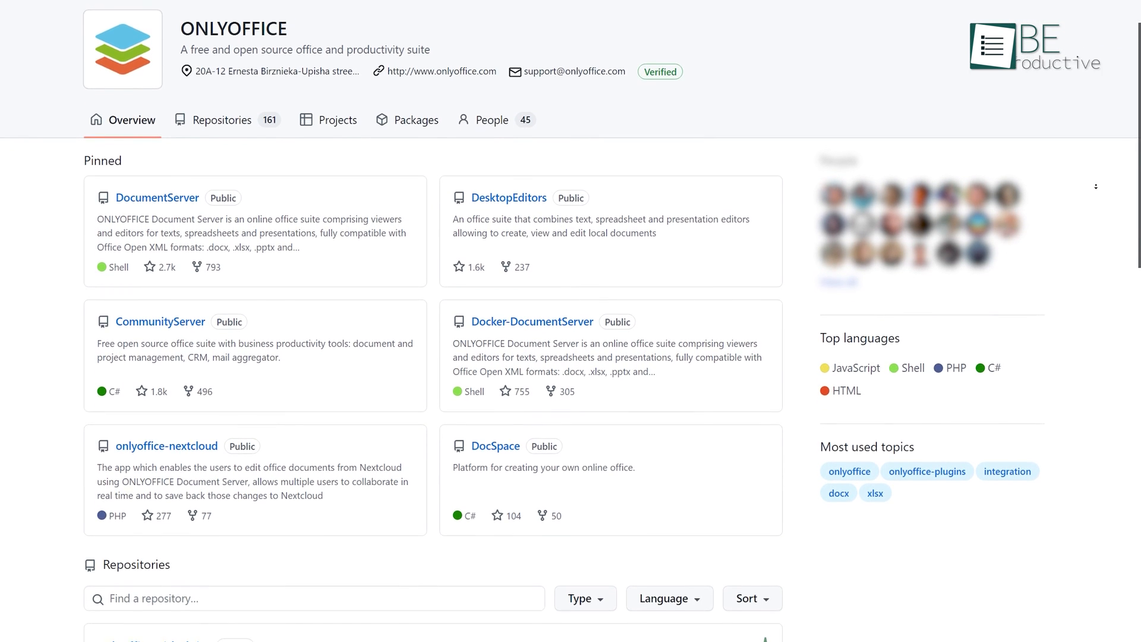
pyautogui.scroll(-3)
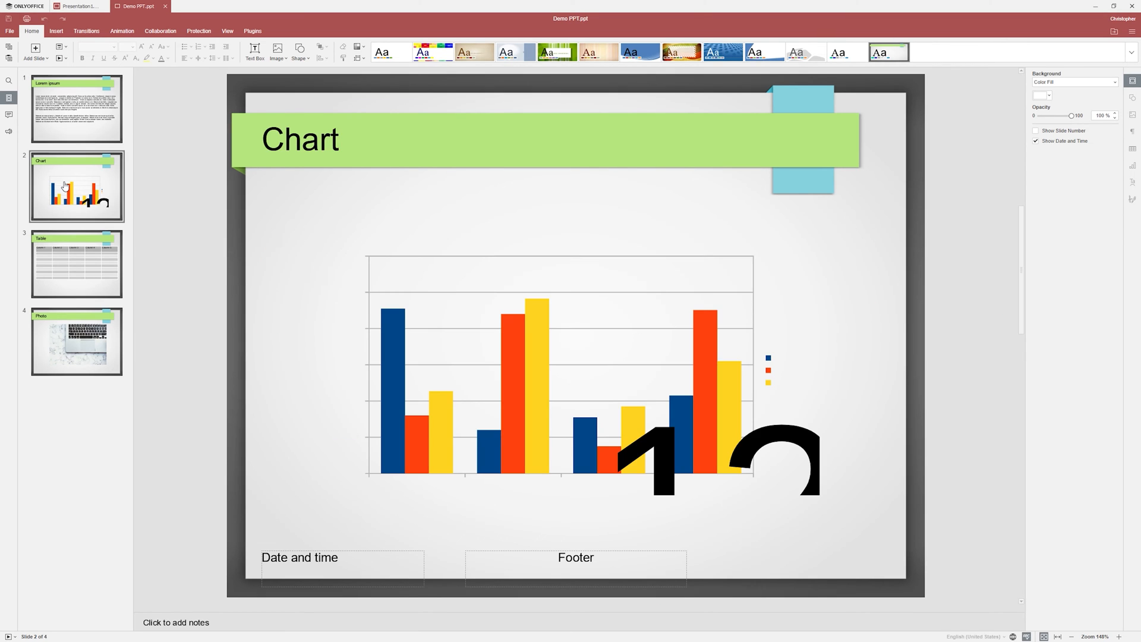
# - Return to the ONLYOFFICE start screen and show the Connect to cloud options
pyautogui.click(76, 341)
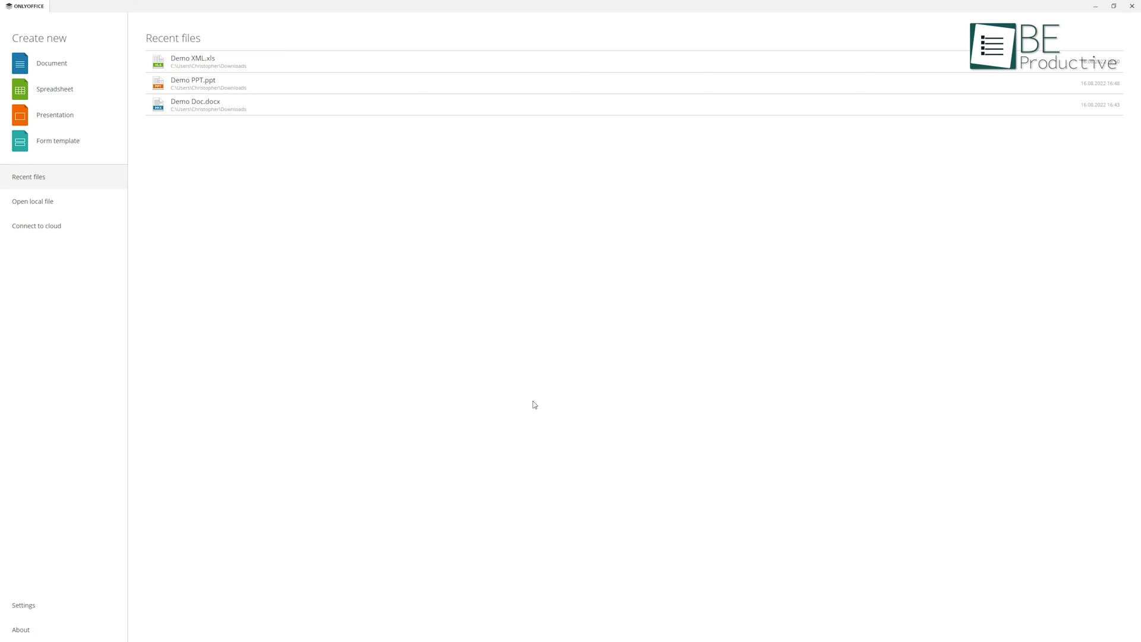
pyautogui.click(36, 226)
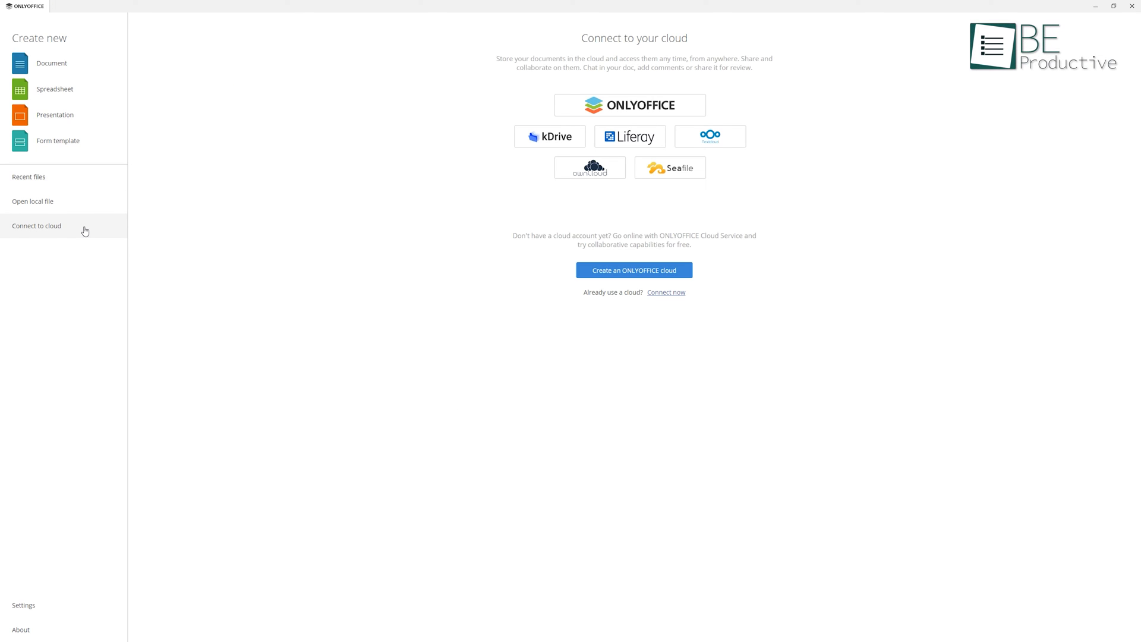
pyautogui.moveTo(727, 403)
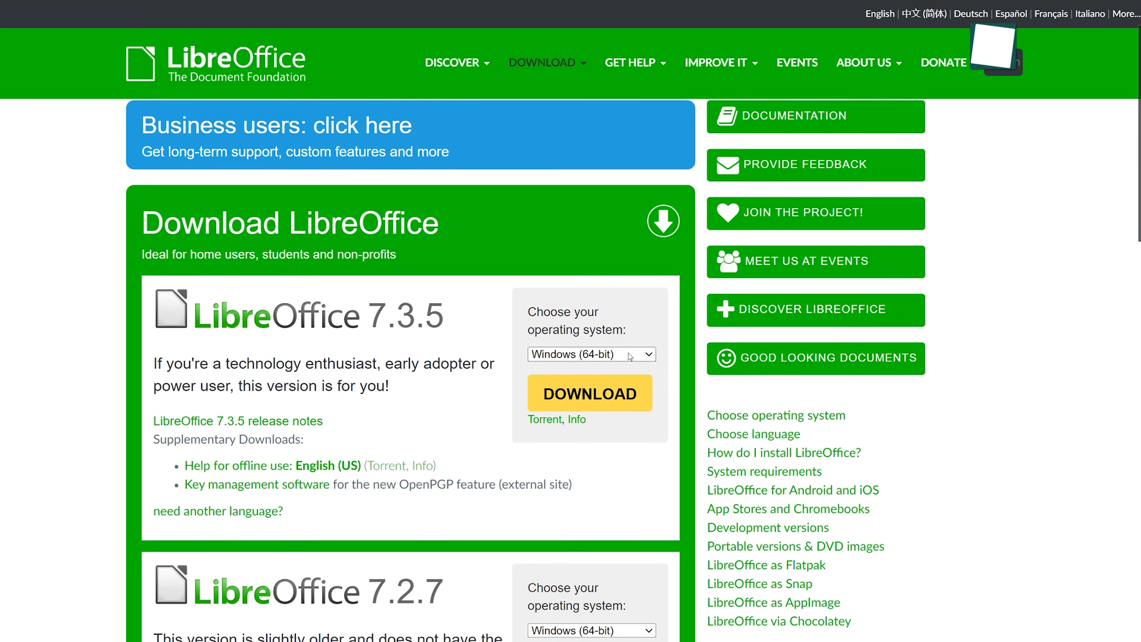
# - Show the LibreOffice 7.3.5 Download button for Windows (64-bit)
pyautogui.click(590, 354)
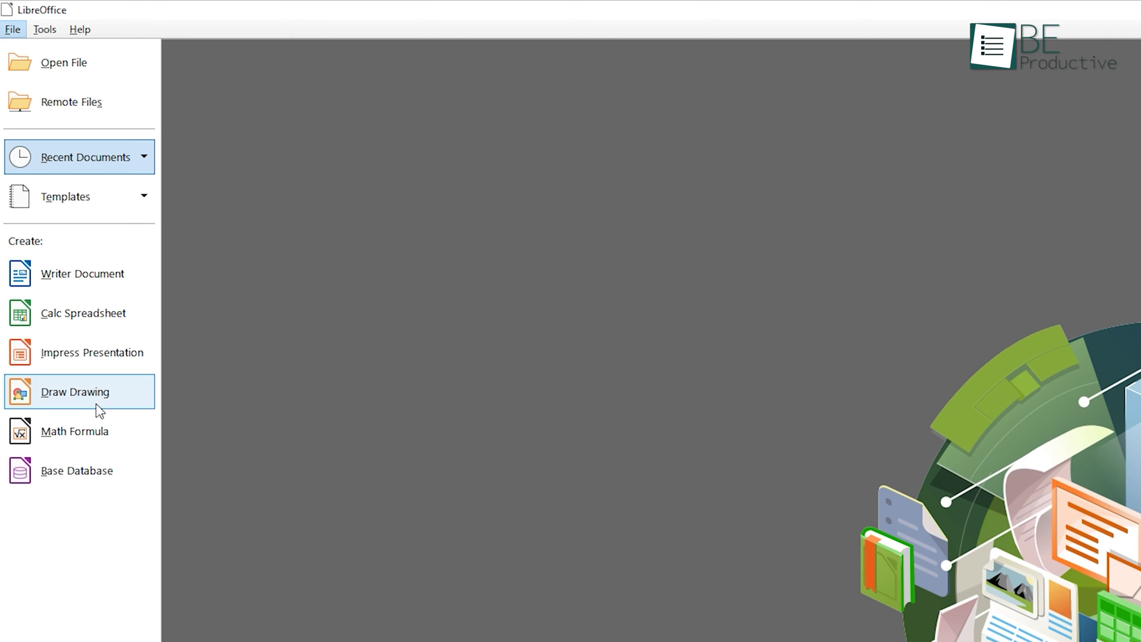
pyautogui.moveTo(99, 480)
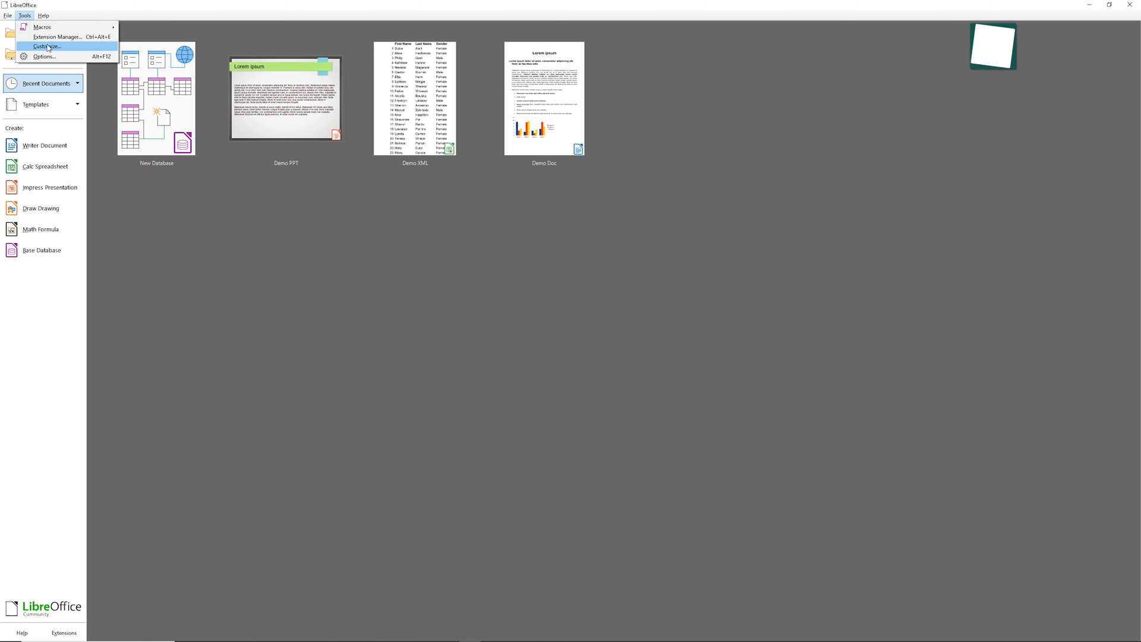
# - Create a presentation from the Candy template and view its second, agenda slide
pyautogui.click(45, 46)
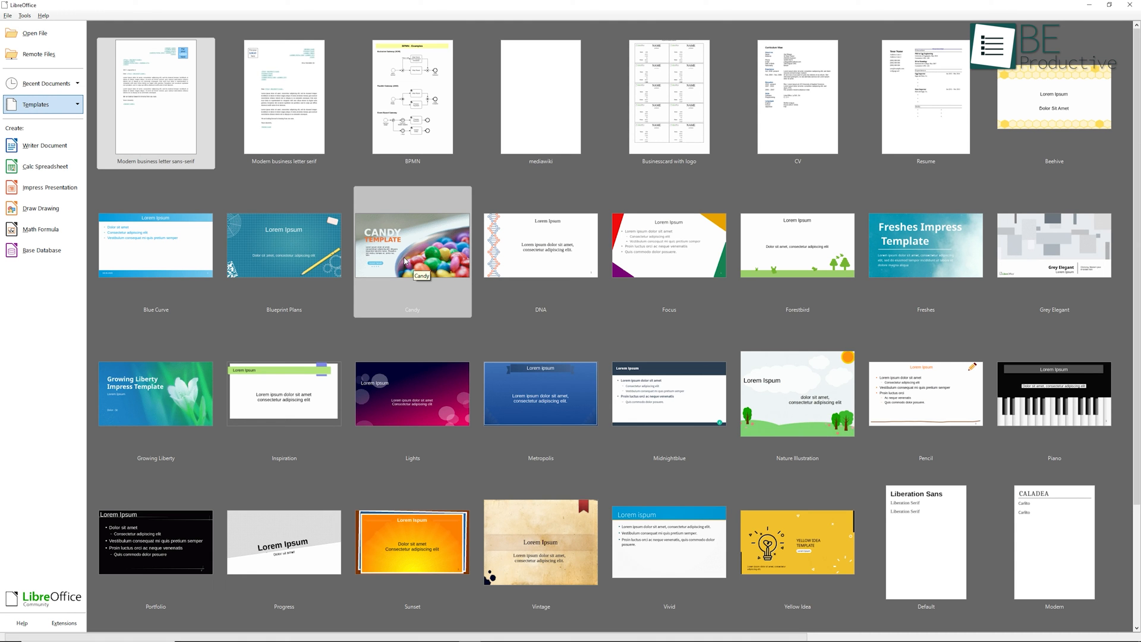
pyautogui.doubleClick(412, 245)
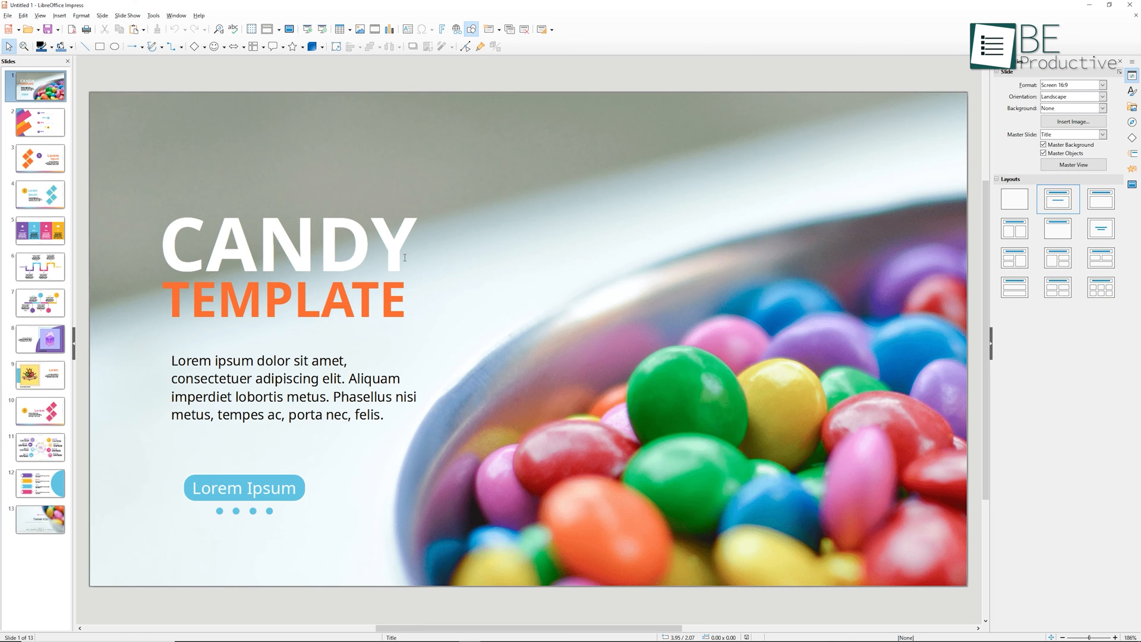
pyautogui.click(40, 121)
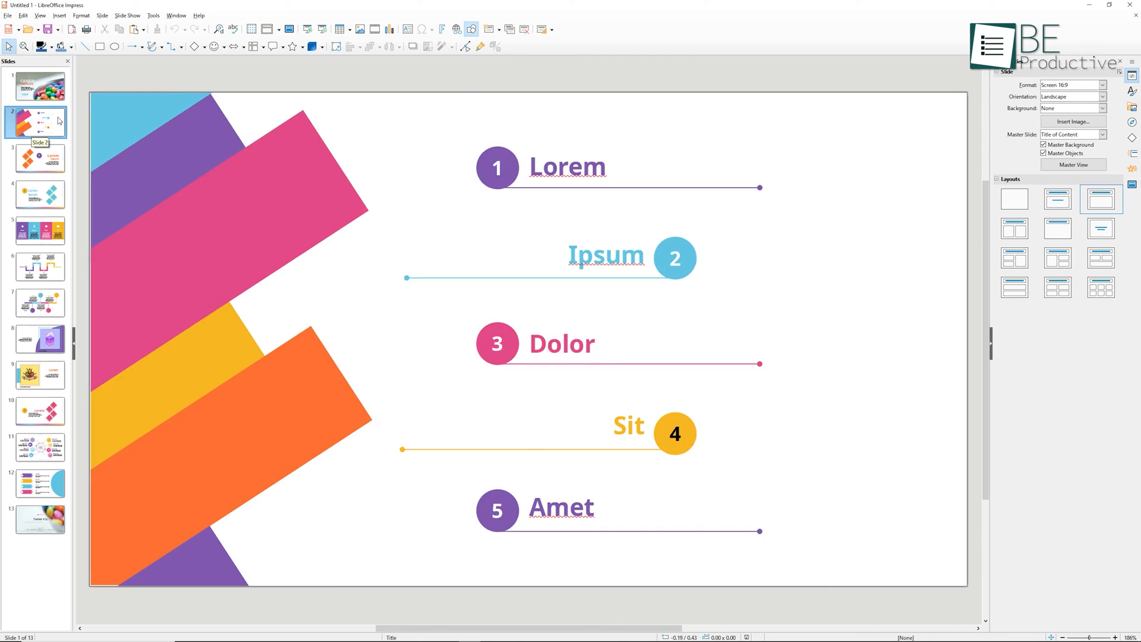